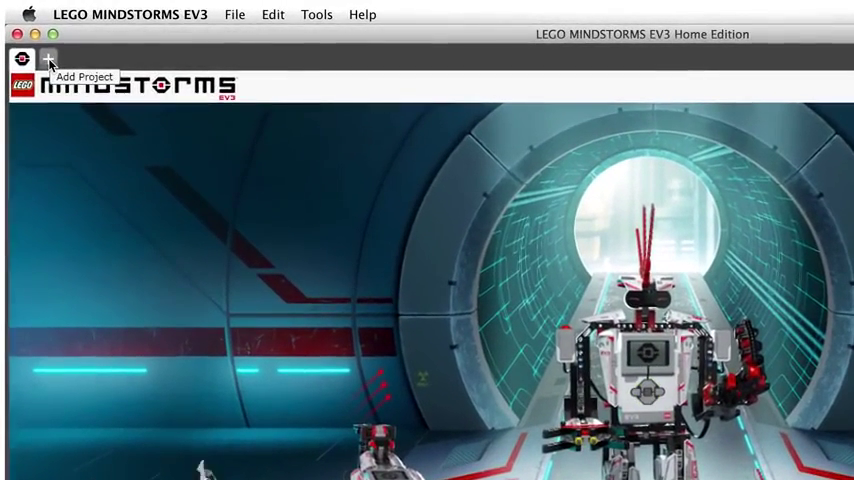
Create a new project and browse the Flow Control and other block palette categories.
click(48, 59)
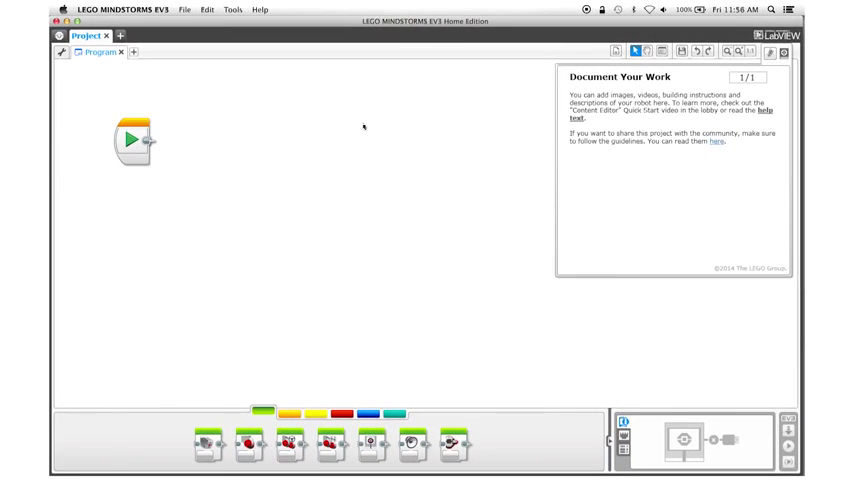
mouse_move(410, 189)
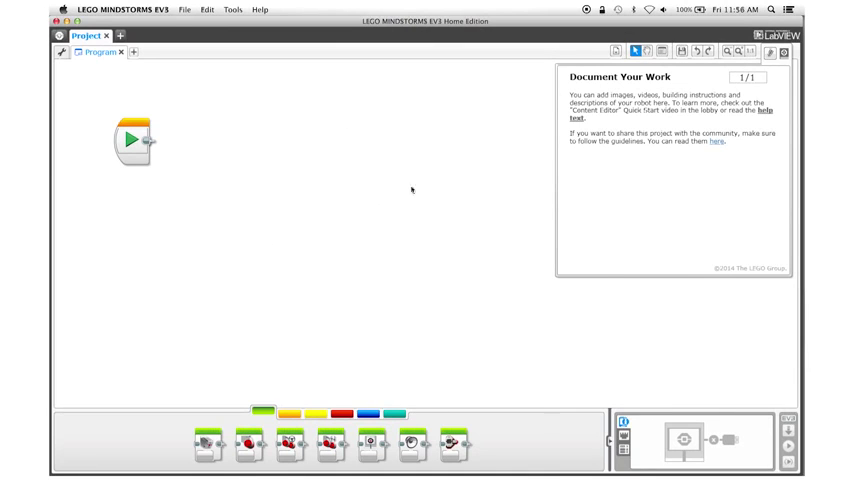
mouse_move(296, 185)
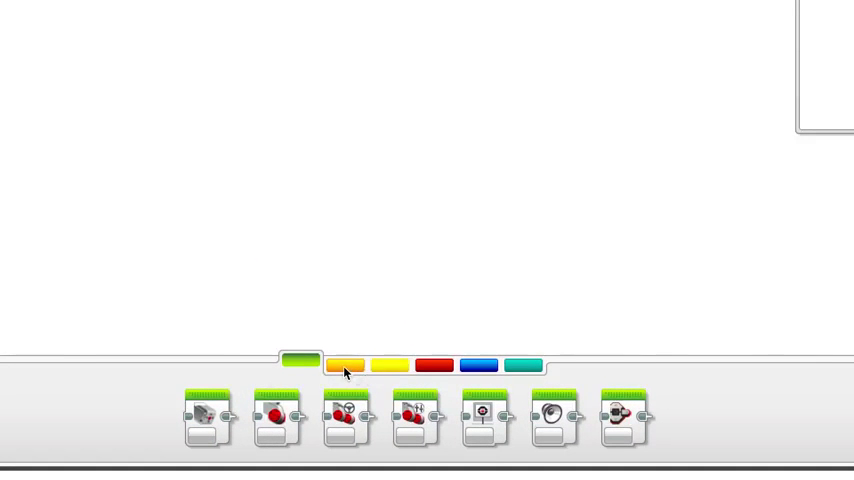
mouse_move(335, 368)
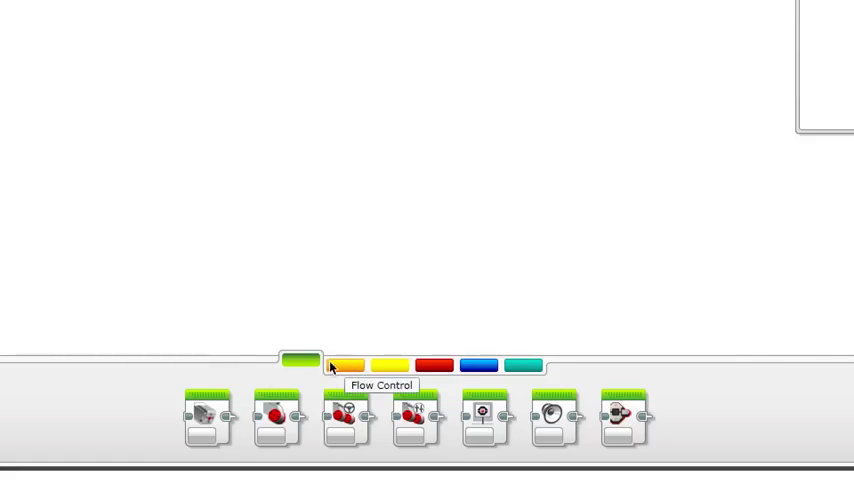
click(390, 363)
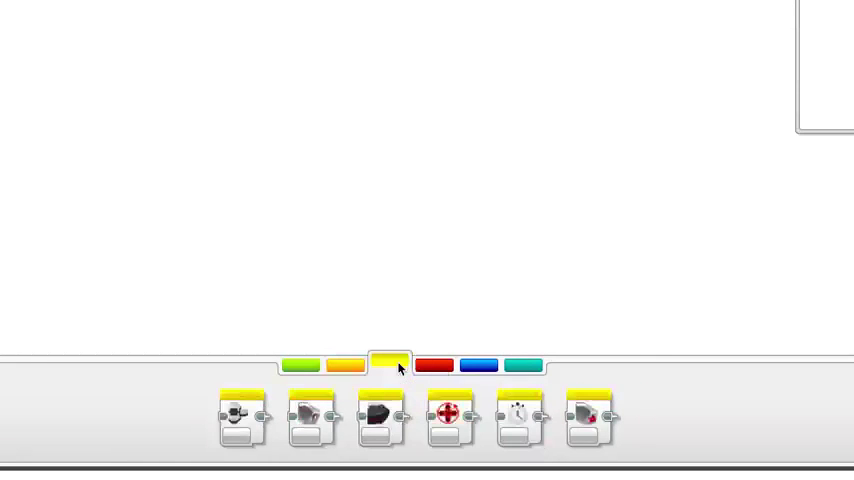
click(301, 365)
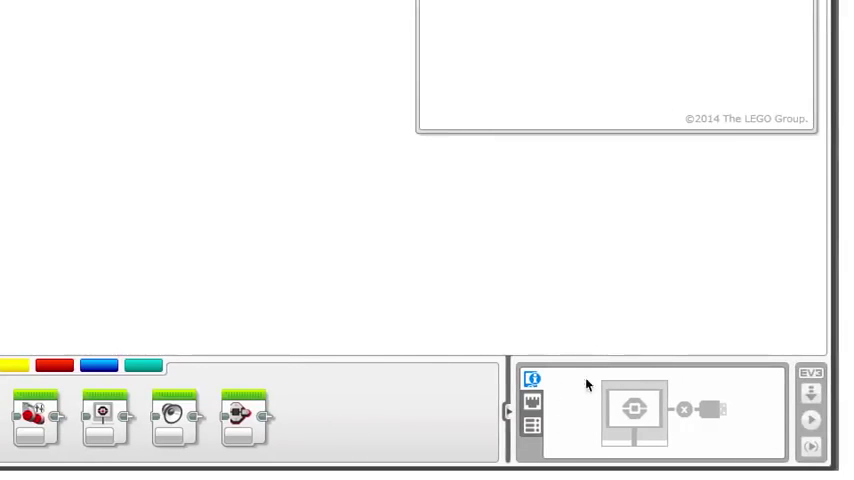
mouse_move(611, 371)
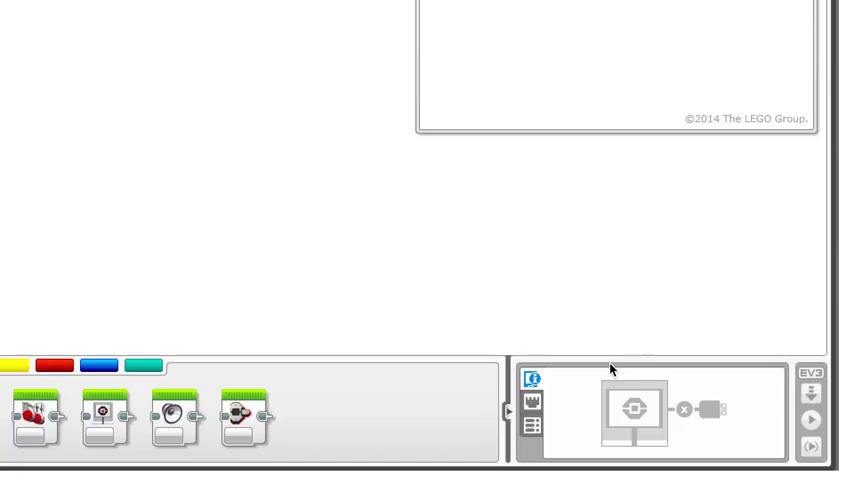
mouse_move(647, 438)
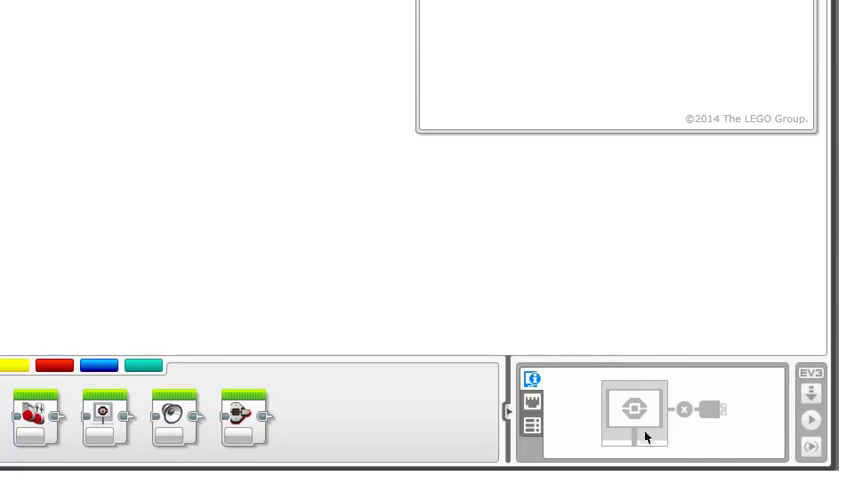
mouse_move(688, 446)
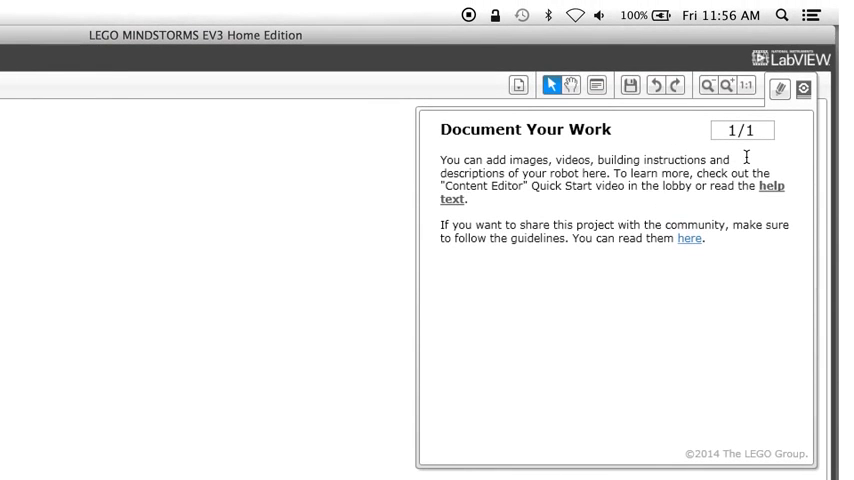
mouse_move(786, 157)
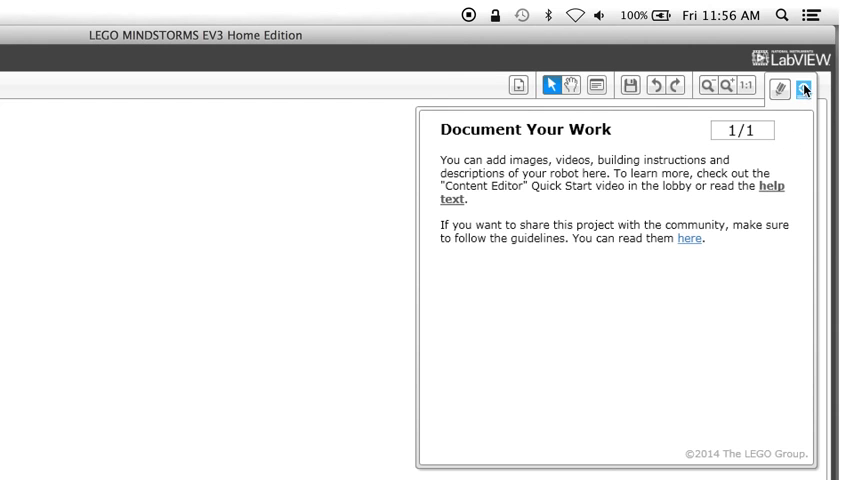
Close the documentation panel and rename the program to MyFisrtProgram.
click(830, 89)
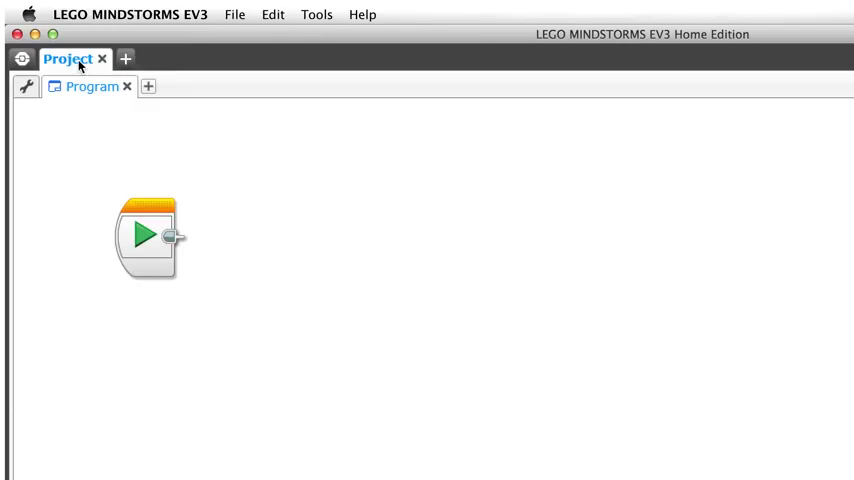
mouse_move(84, 94)
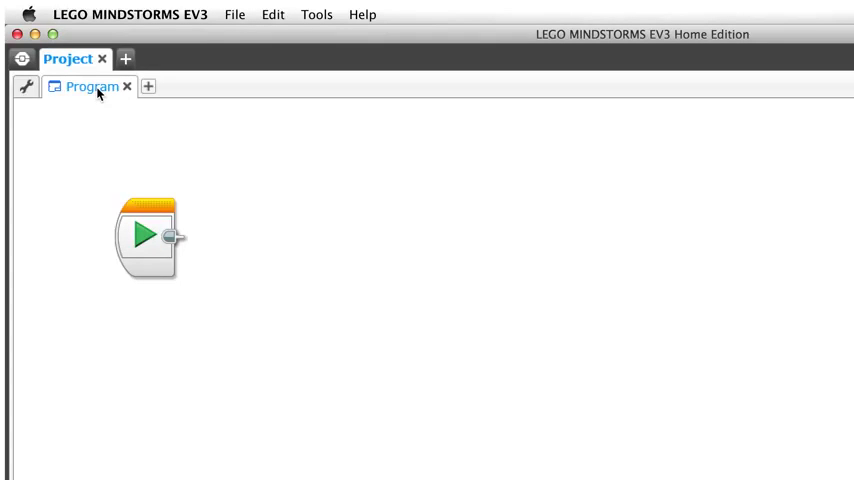
double_click(91, 87)
text(My)
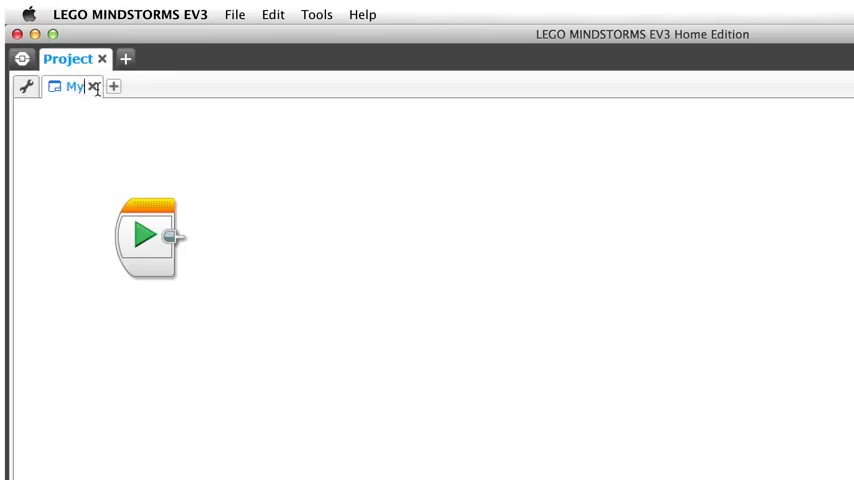
text(First)
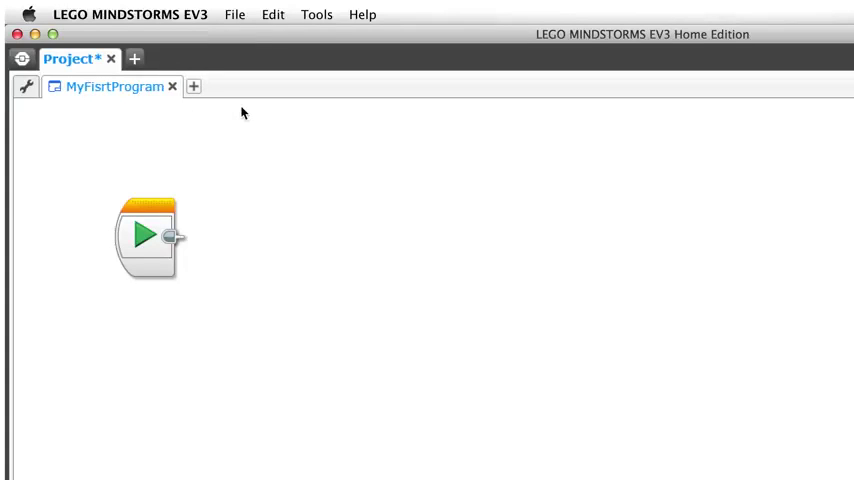
mouse_move(238, 27)
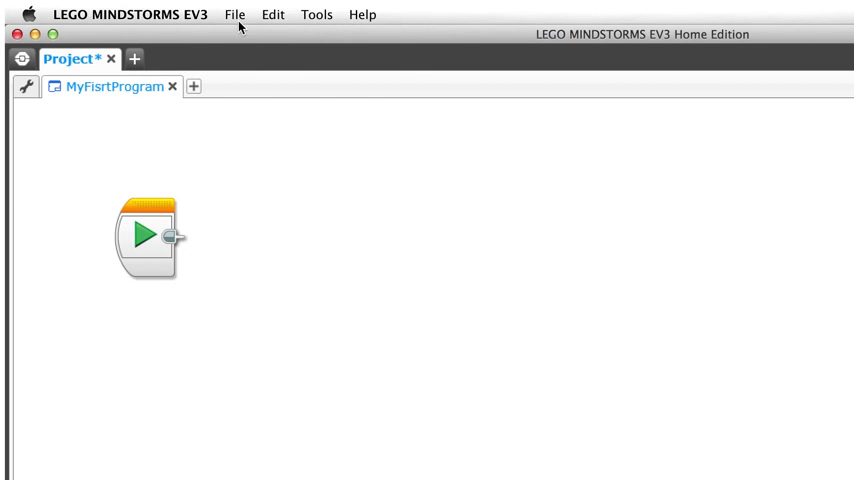
Save the project as MyFirstProject through File > Save As.
click(235, 14)
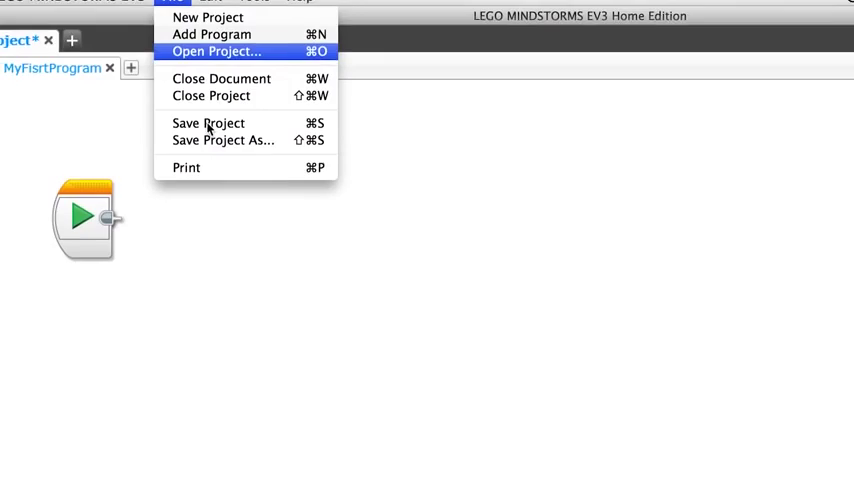
click(222, 139)
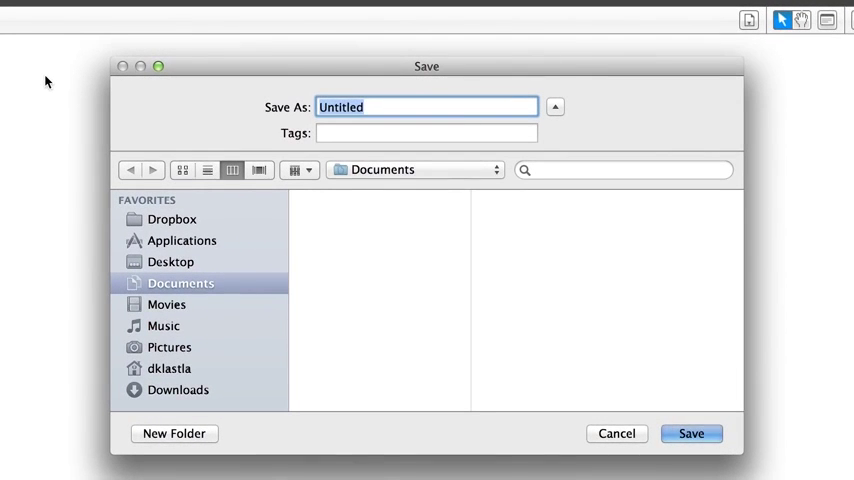
text(MyF)
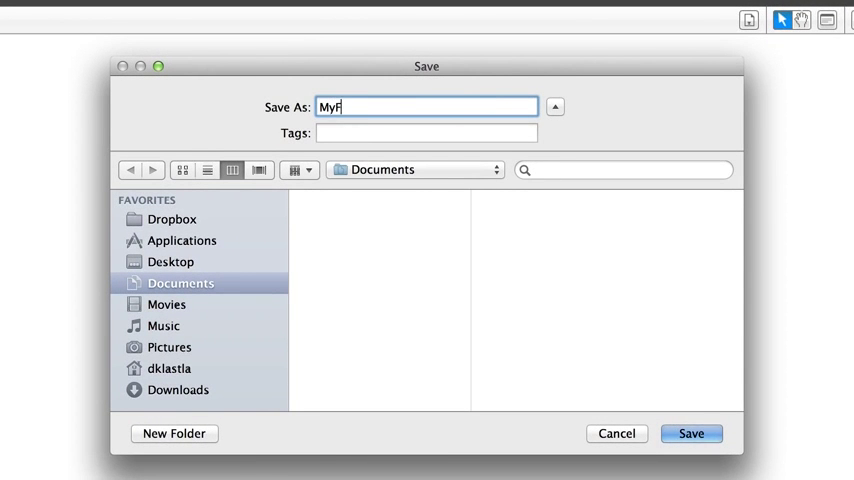
text(irstP)
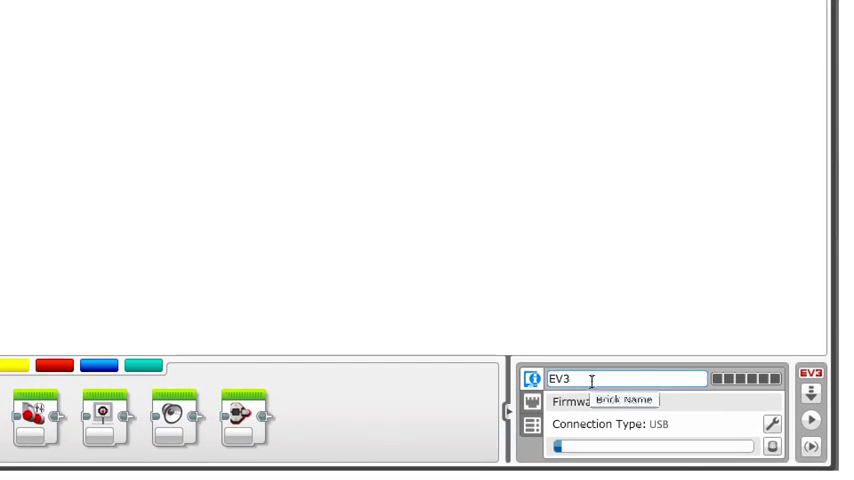
mouse_move(745, 318)
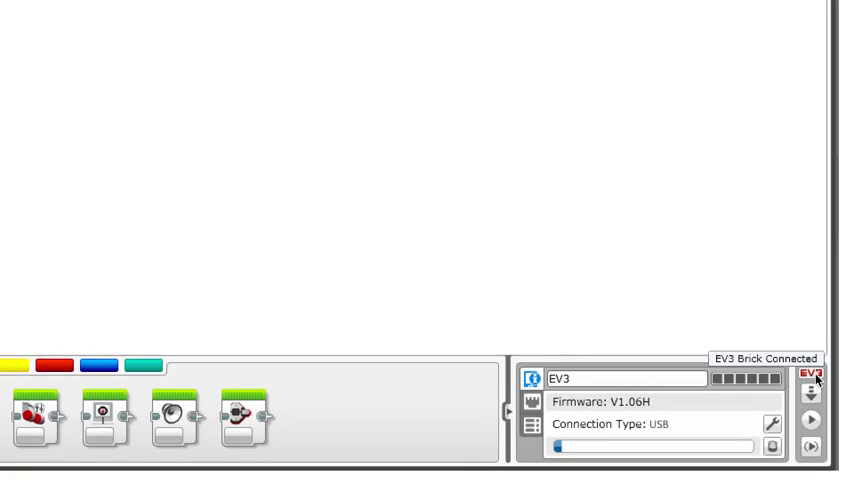
mouse_move(730, 322)
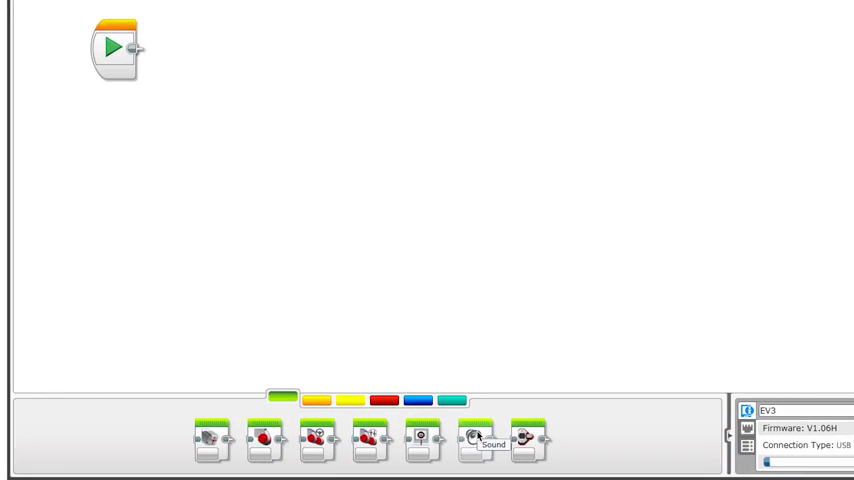
Drag a Sound block from the Action palette and snap it after the start block.
drag(480, 437, 430, 155)
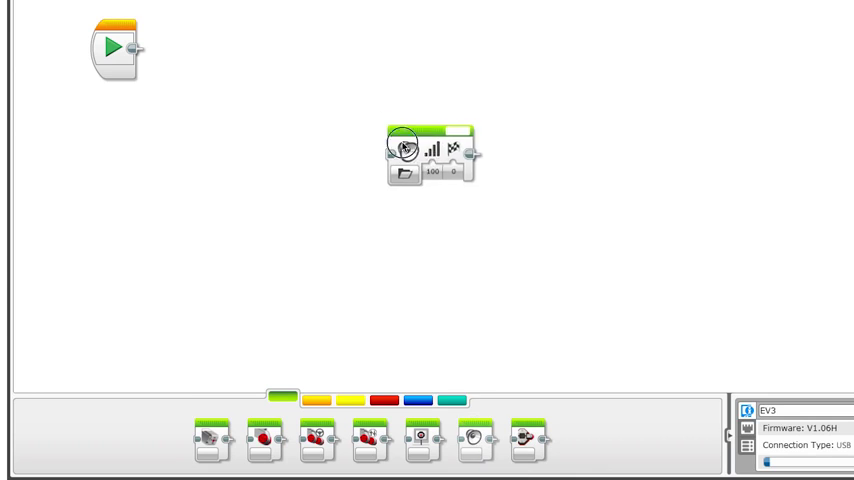
drag(430, 155, 160, 50)
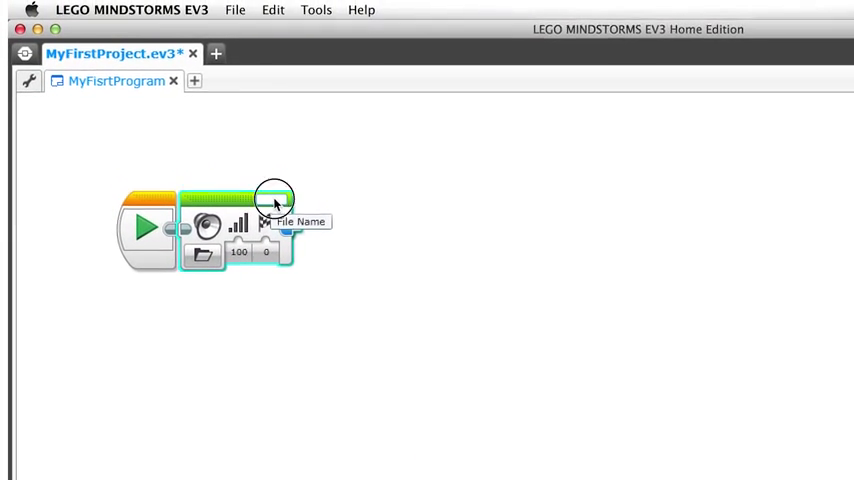
Set the Sound block's file to Fanfare from LEGO Sound Files > Expressions.
click(275, 198)
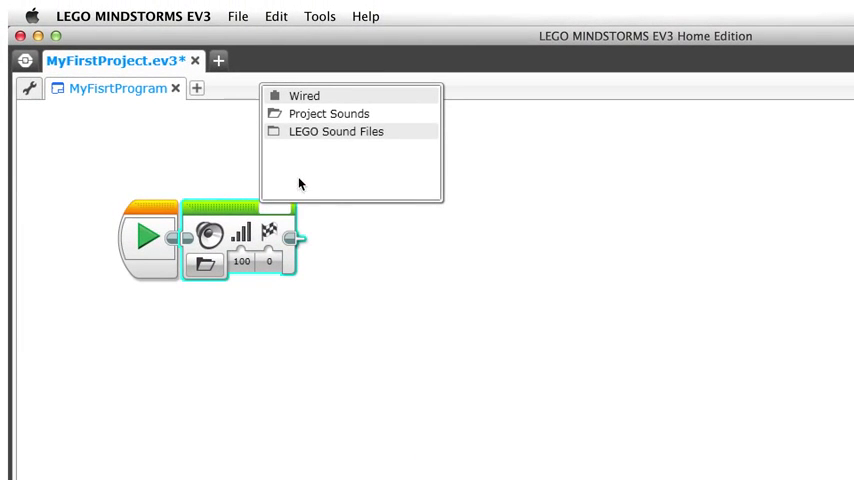
mouse_move(335, 131)
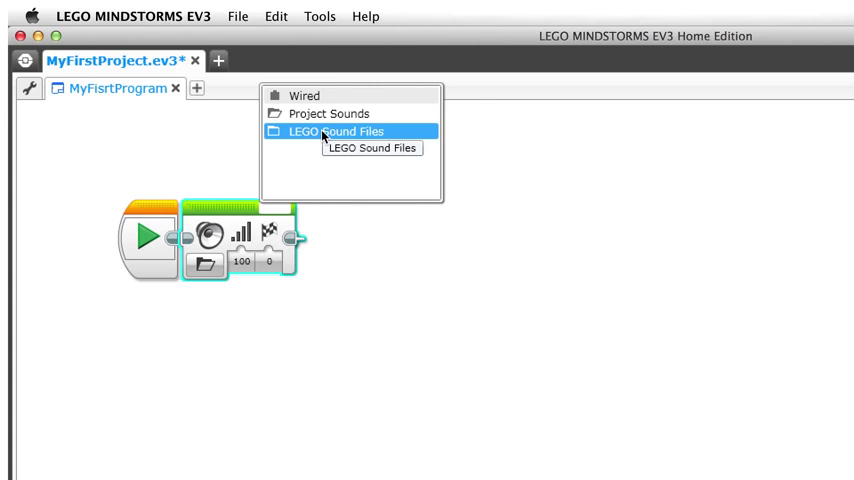
click(333, 131)
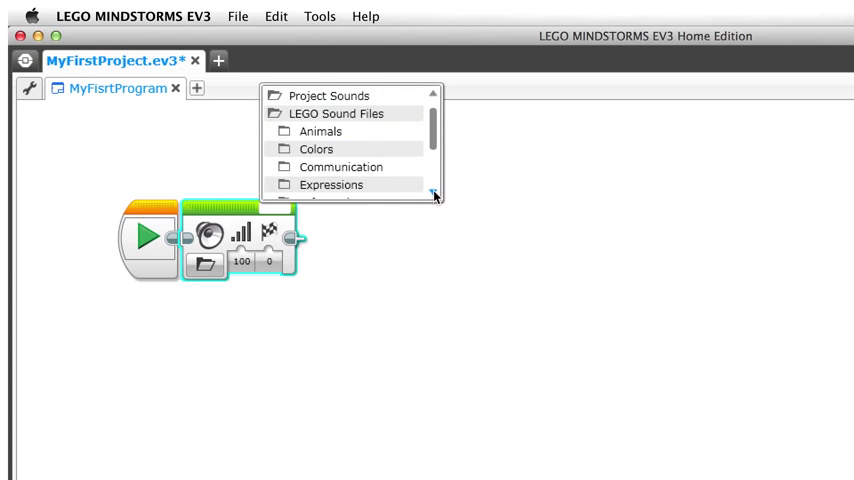
click(434, 196)
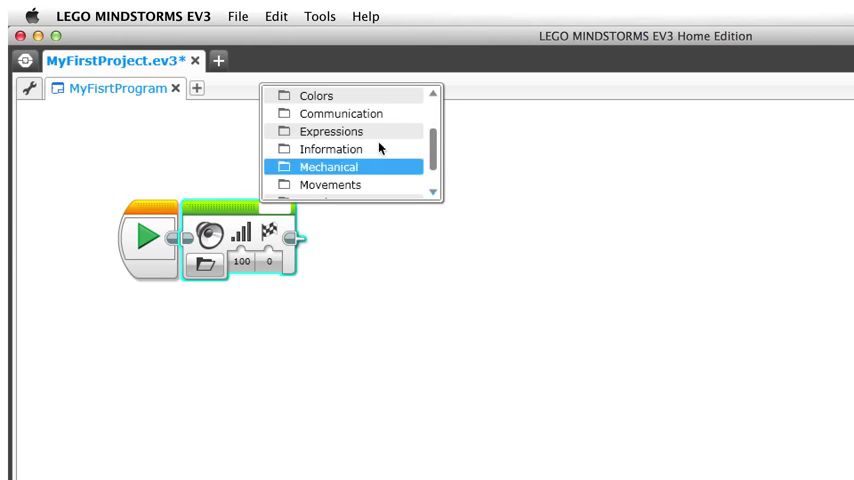
click(331, 131)
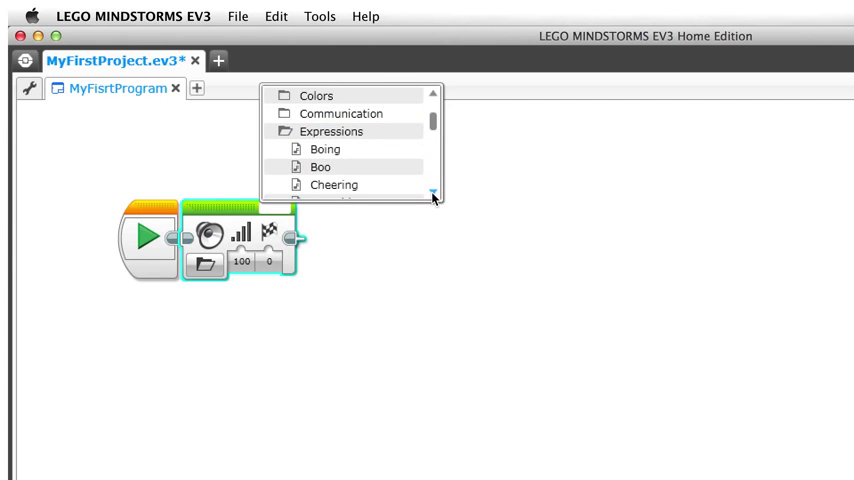
click(433, 194)
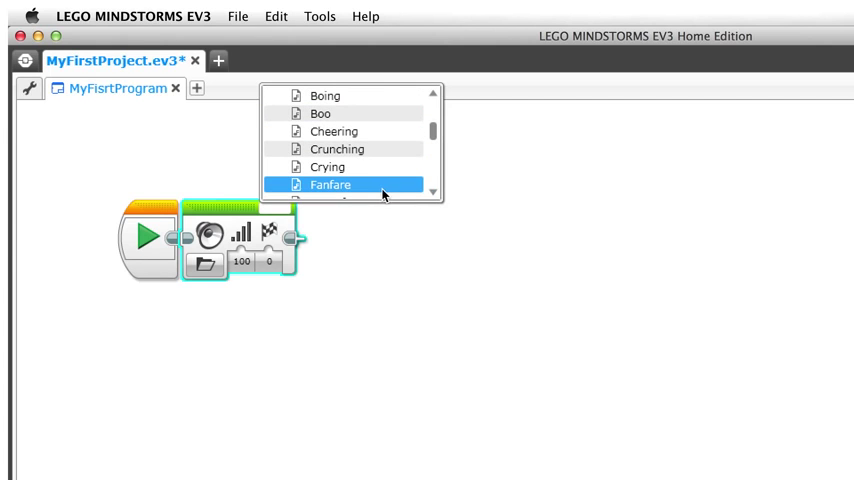
click(331, 184)
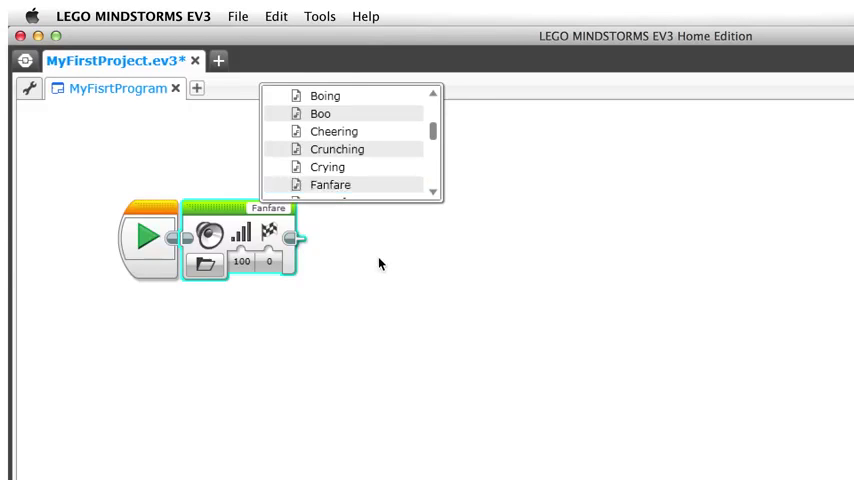
click(331, 185)
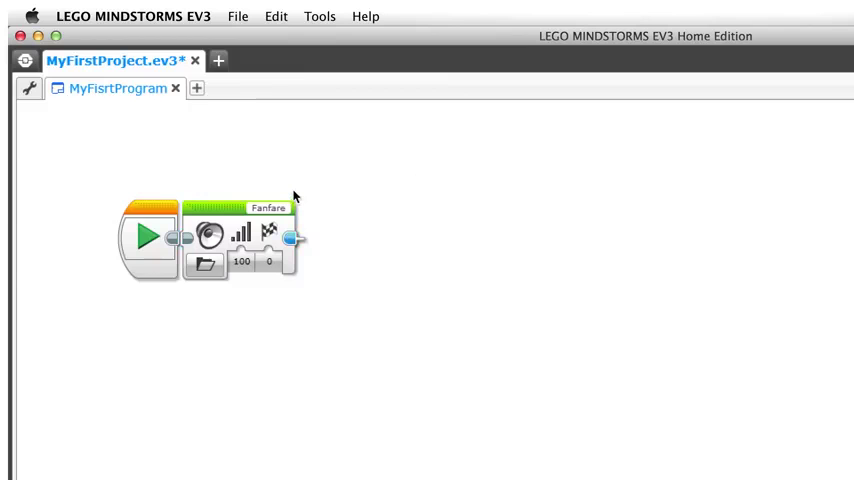
mouse_move(350, 195)
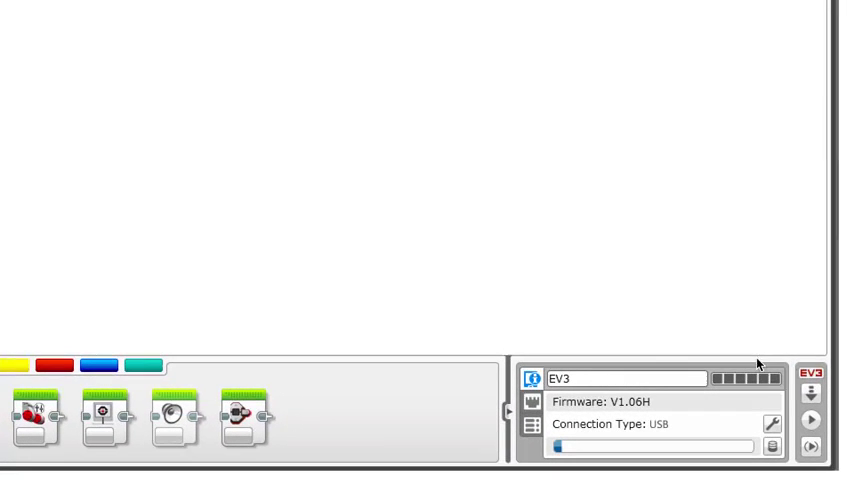
mouse_move(811, 391)
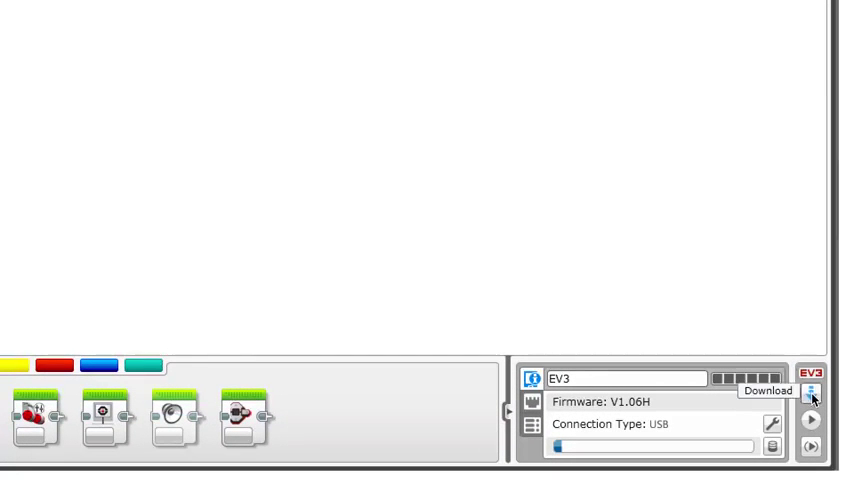